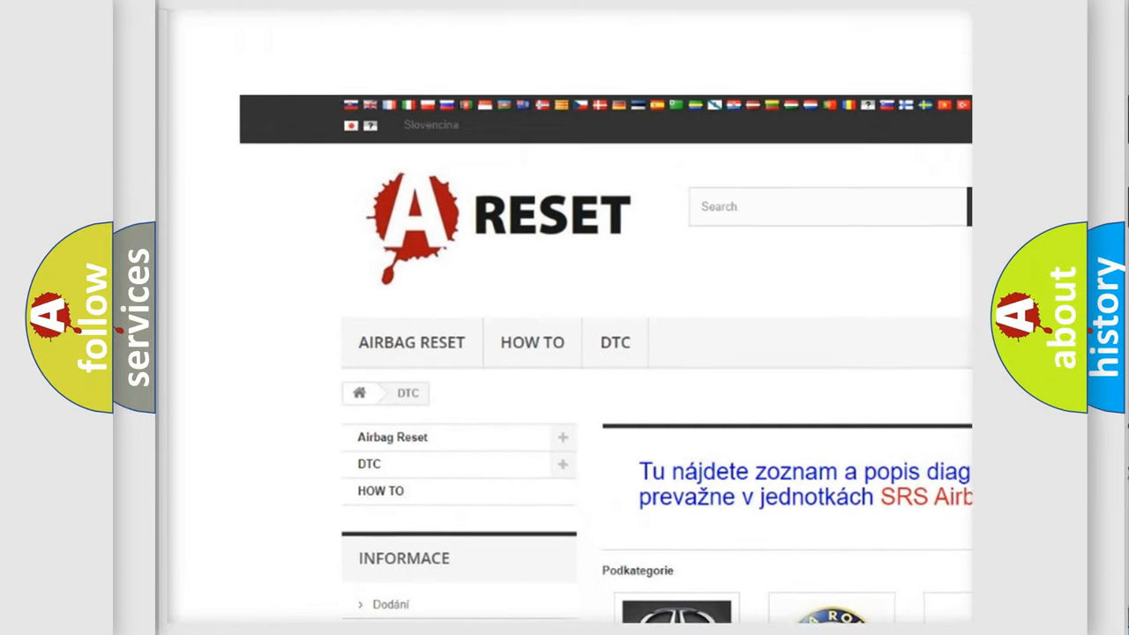
Step: Open the LINCOLN DTC tile and scroll through its trouble code list, then back to the top
{"action": "scroll", "scroll_direction": "up", "scroll_amount": 3}
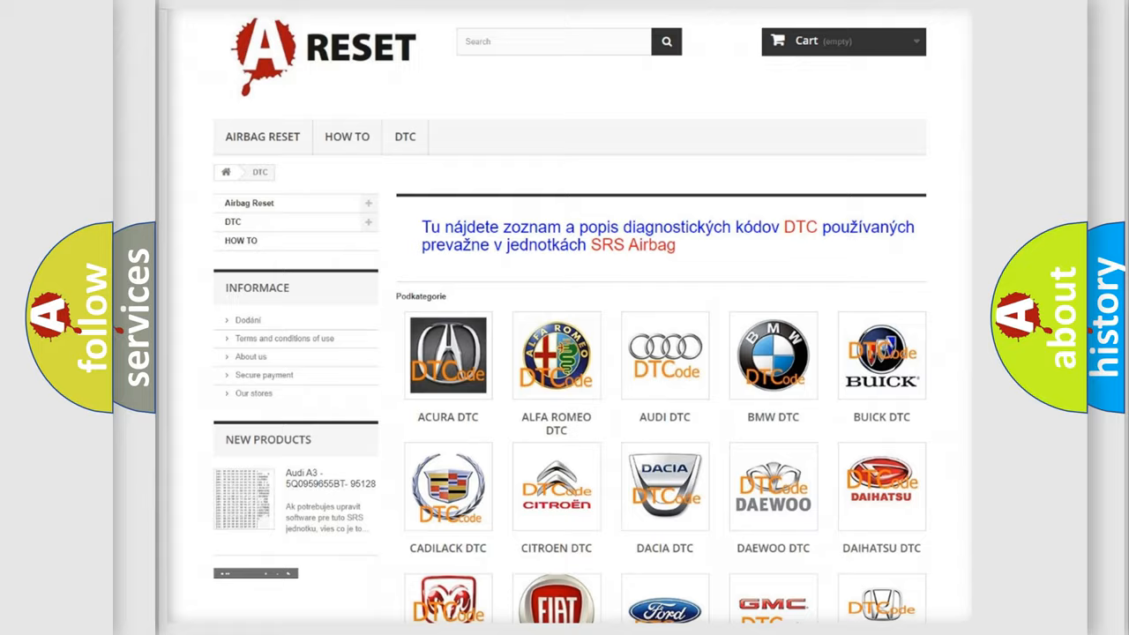
{"action": "scroll", "scroll_direction": "down", "scroll_amount": 3}
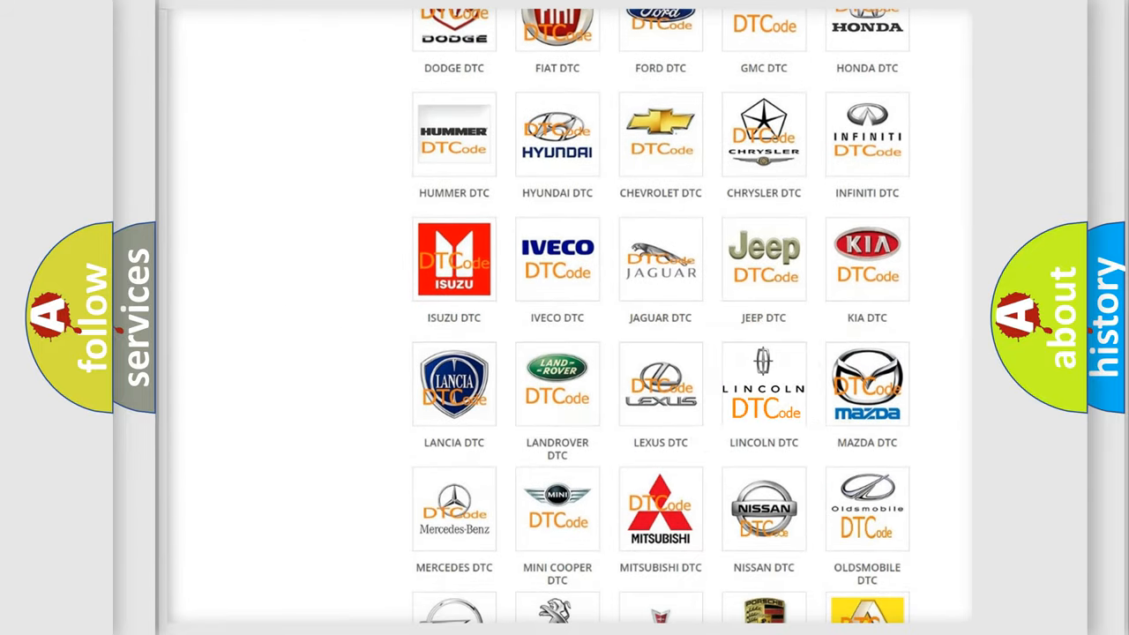
{"action": "left_click", "coordinate": [764, 384]}
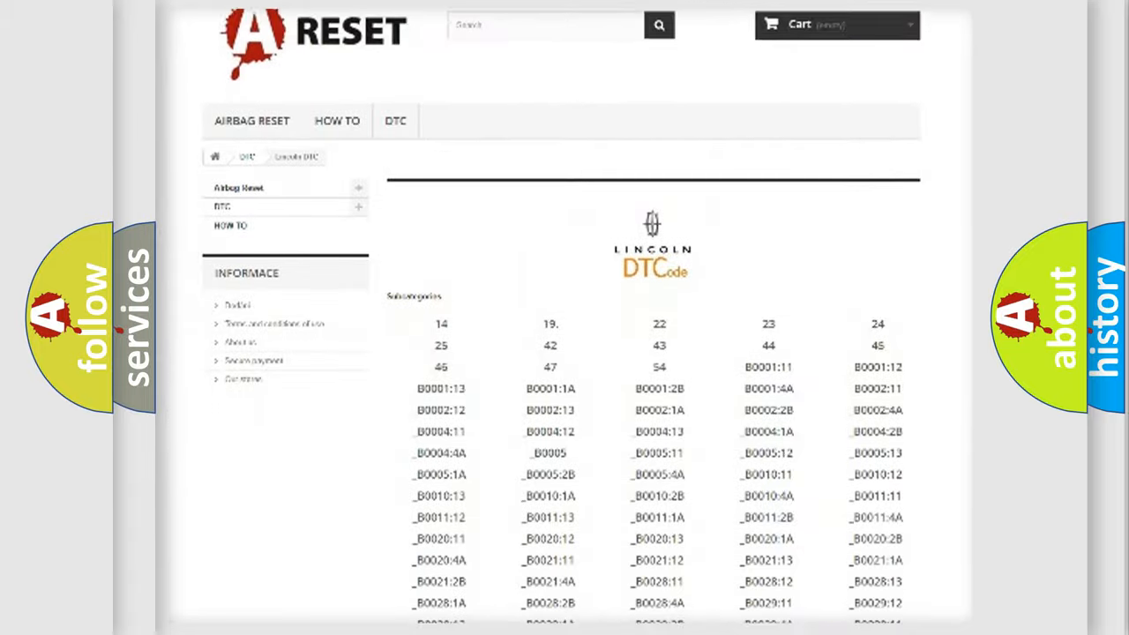
{"action": "scroll", "scroll_direction": "down", "scroll_amount": 3}
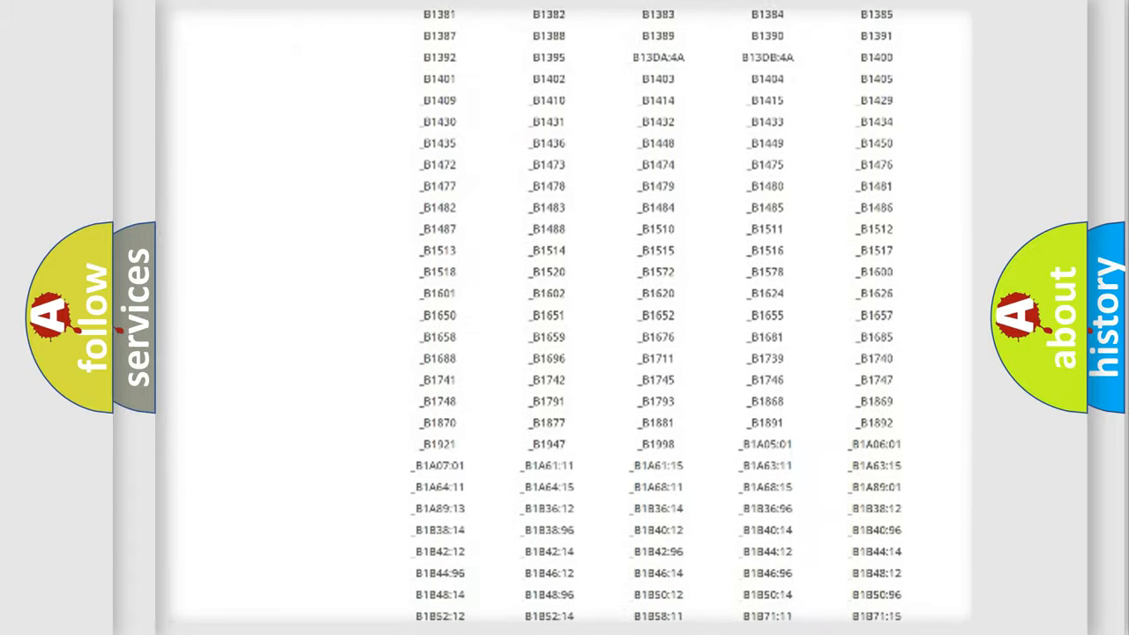
{"action": "scroll", "scroll_direction": "up", "scroll_amount": 3}
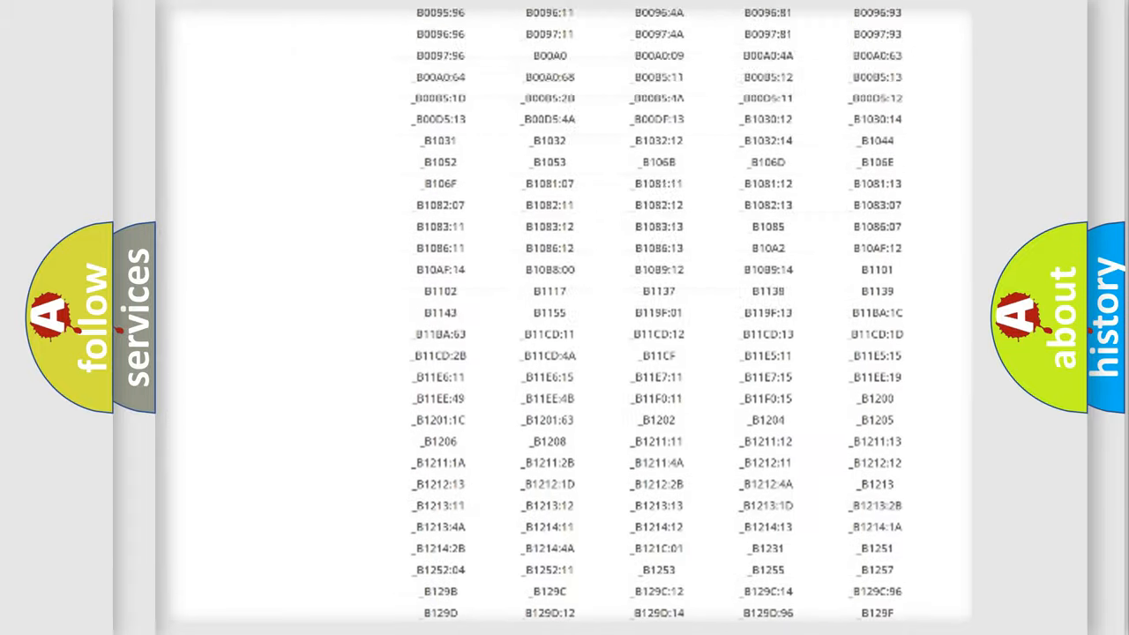
{"action": "scroll", "scroll_direction": "up", "scroll_amount": 3}
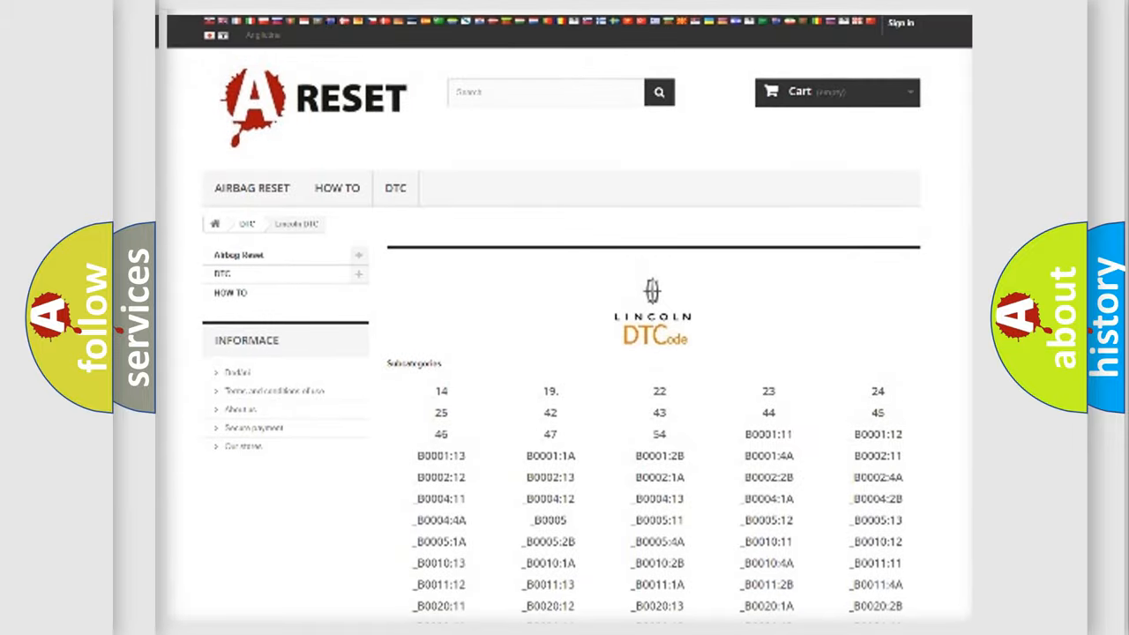